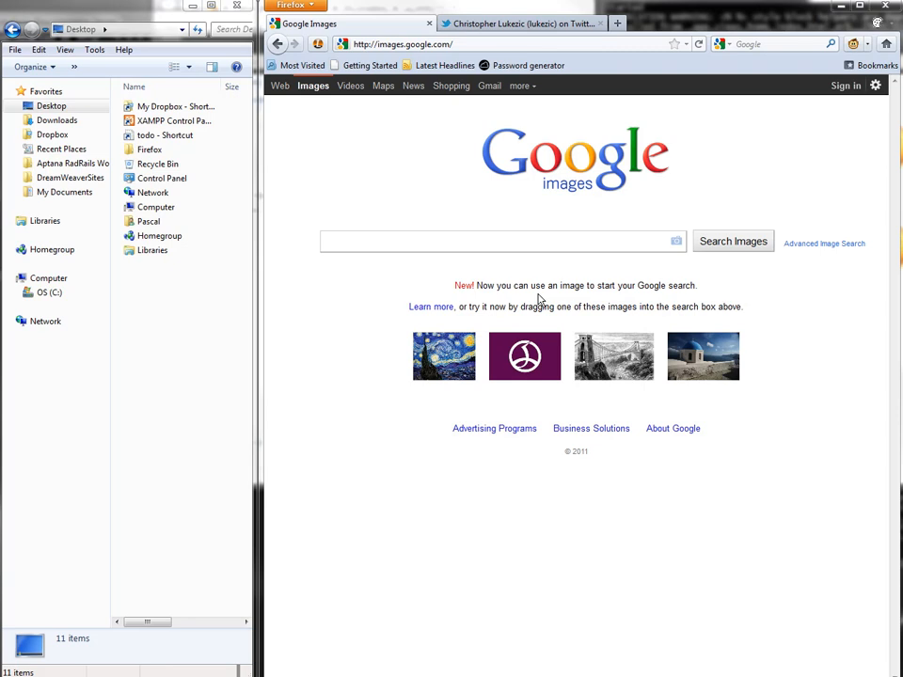
mouse_move(516, 124)
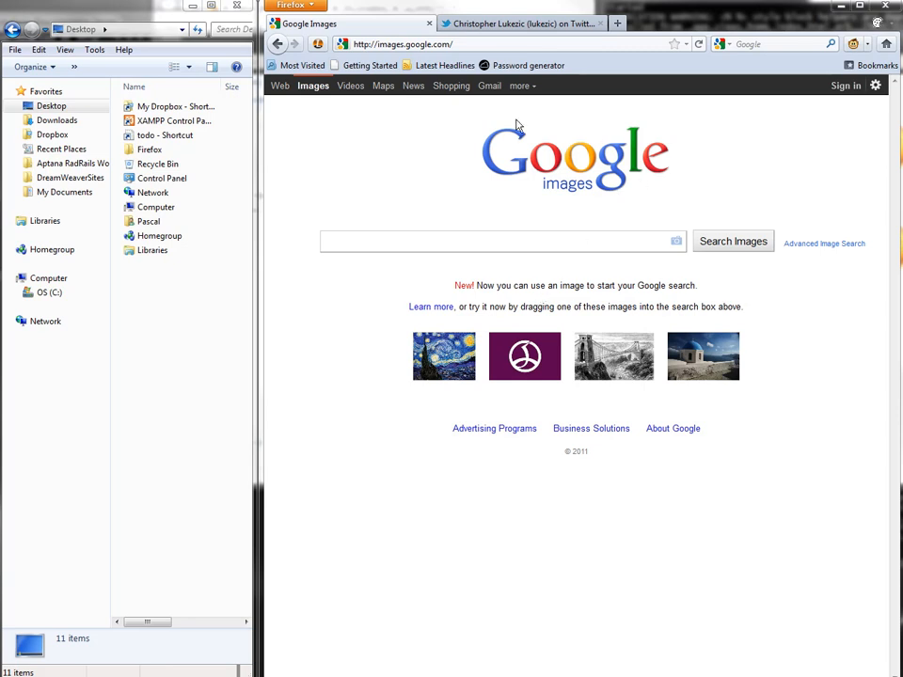
mouse_move(612, 183)
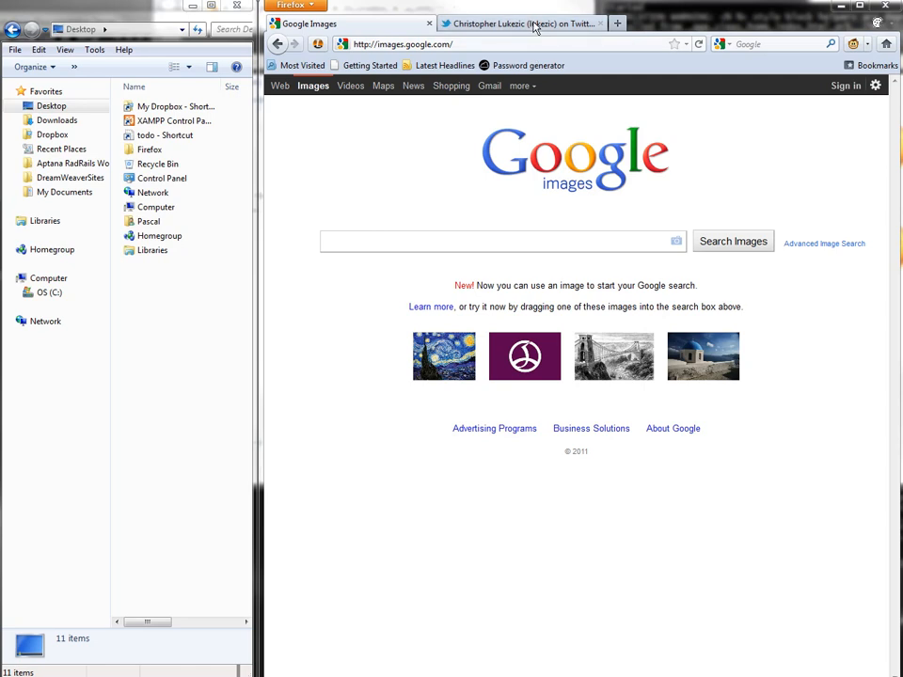
Bring up the Twitter profile tab showing the basketball avatar.
click(520, 22)
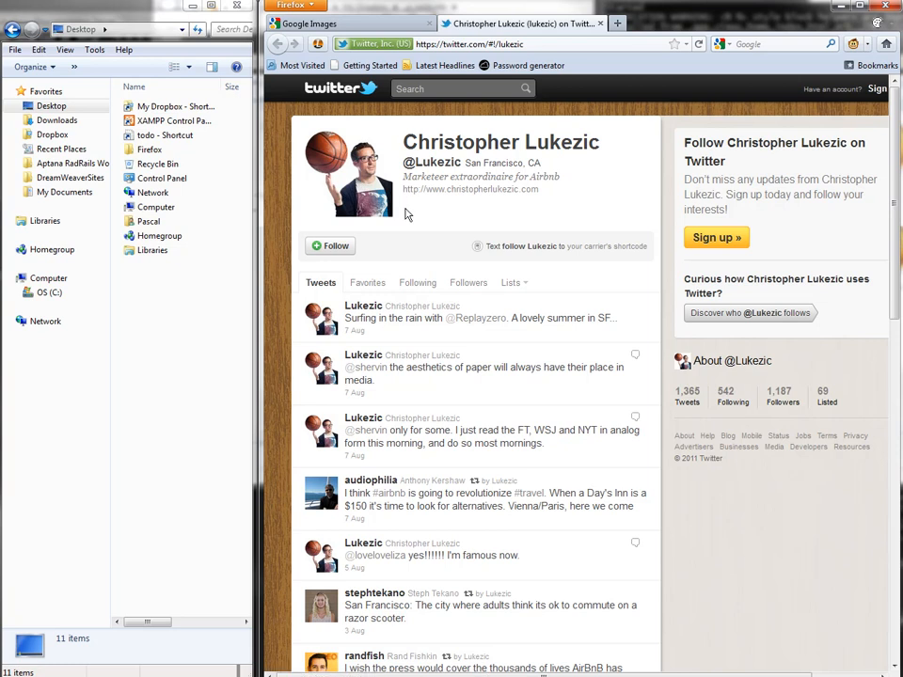
mouse_move(425, 194)
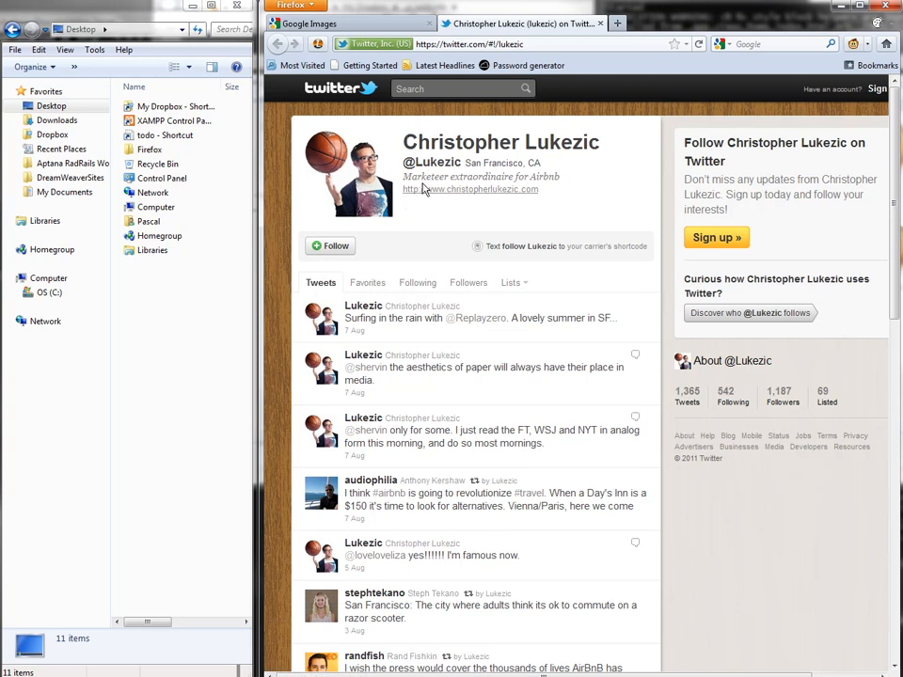
mouse_move(568, 135)
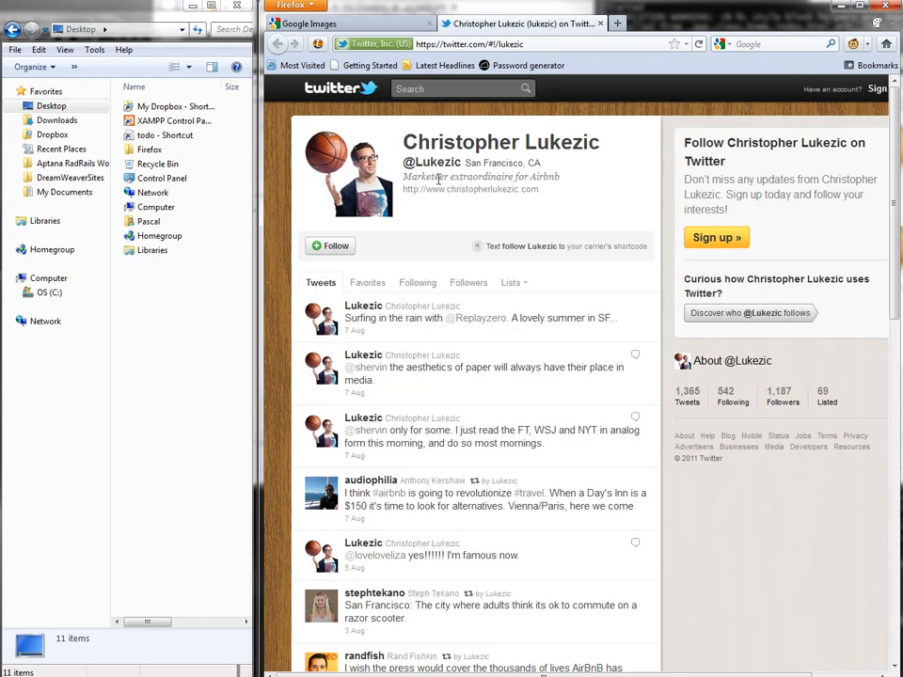
mouse_move(563, 180)
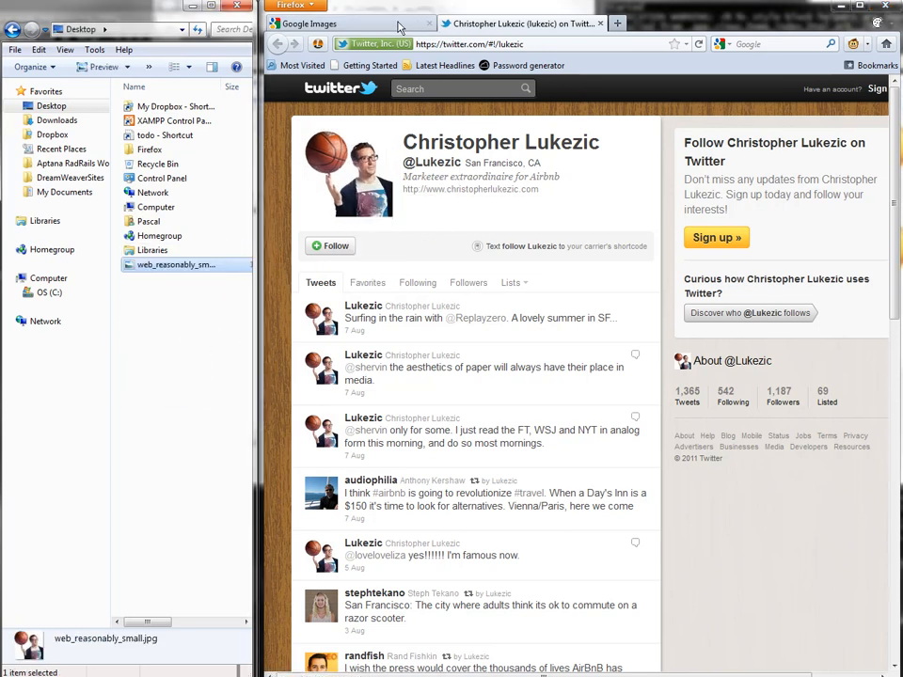
Return to the Google Images tab to run the reverse search on web_reasonably_small.jpg.
click(329, 22)
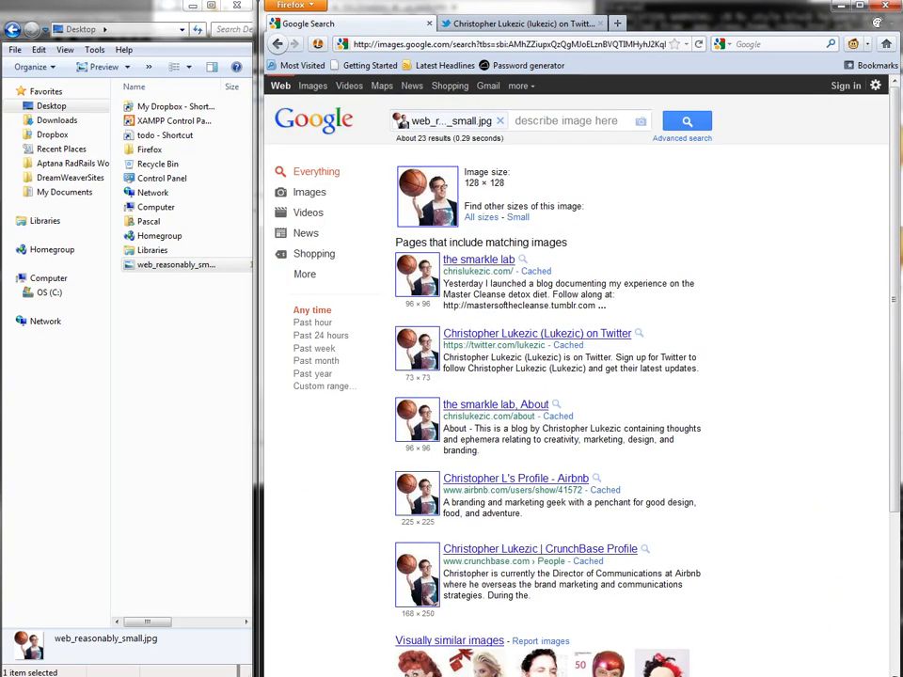
mouse_move(621, 173)
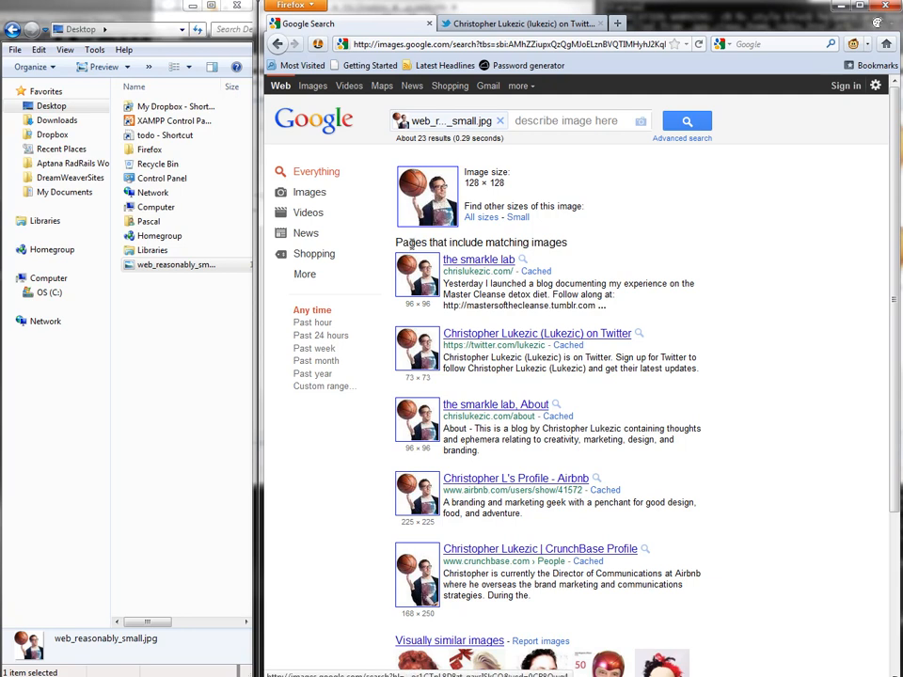
mouse_move(504, 357)
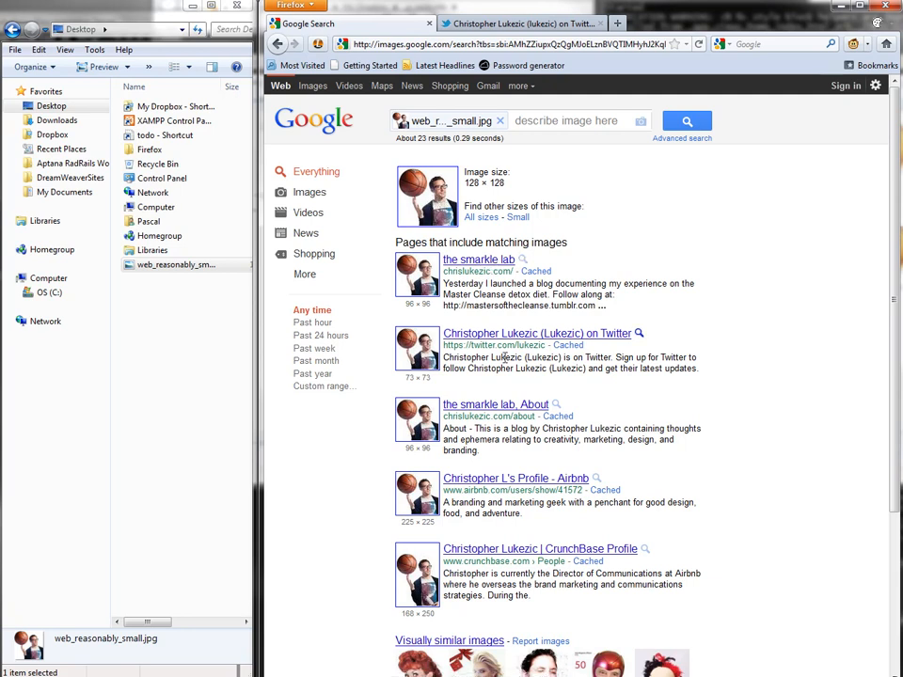
mouse_move(510, 485)
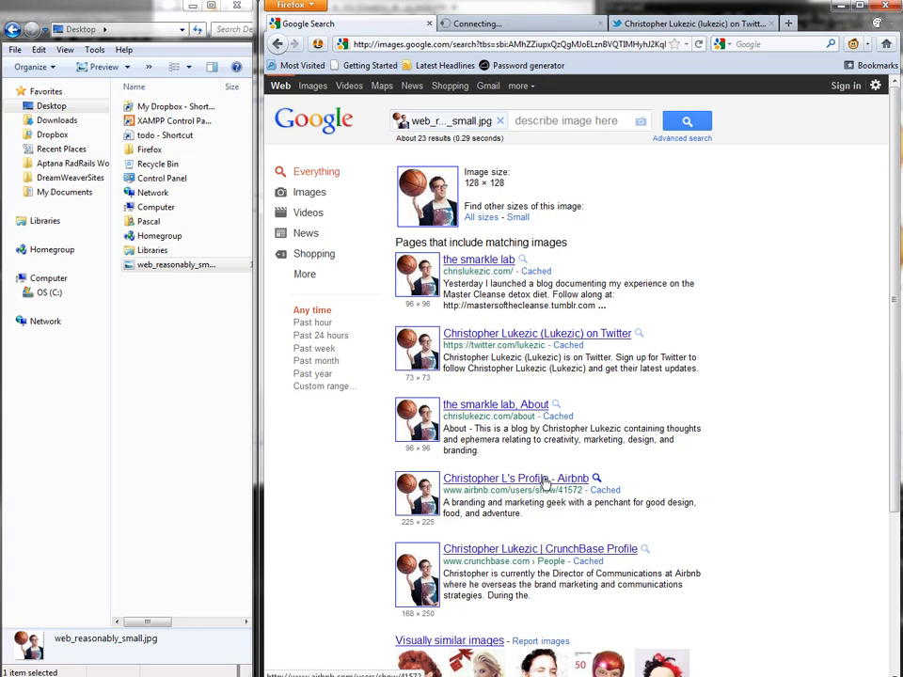
Open the Airbnb profile result, move to results page 2, and open the Airbnb vacation rentals result.
click(516, 478)
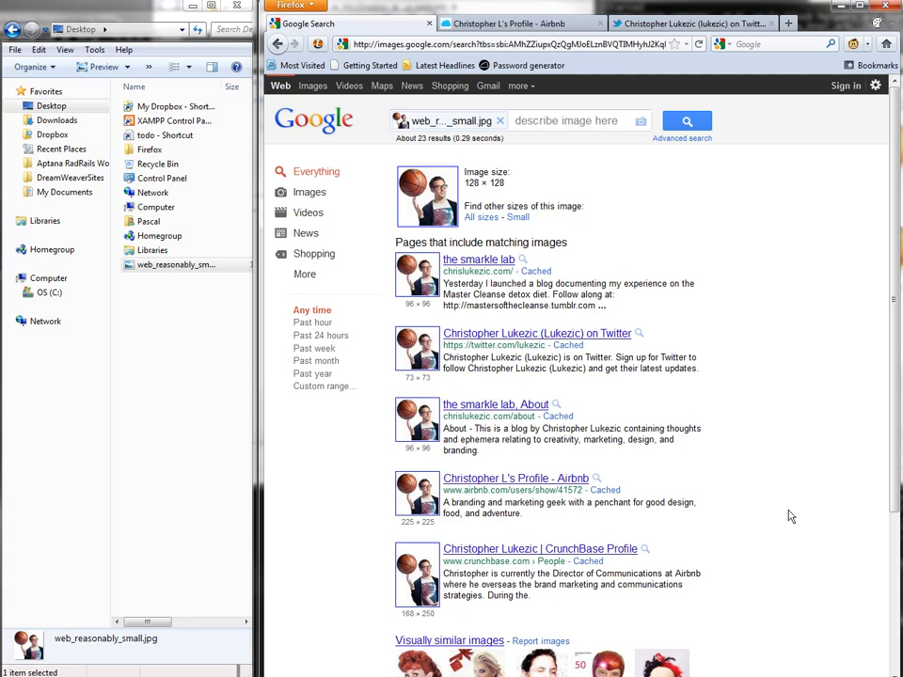
scroll(down, 3)
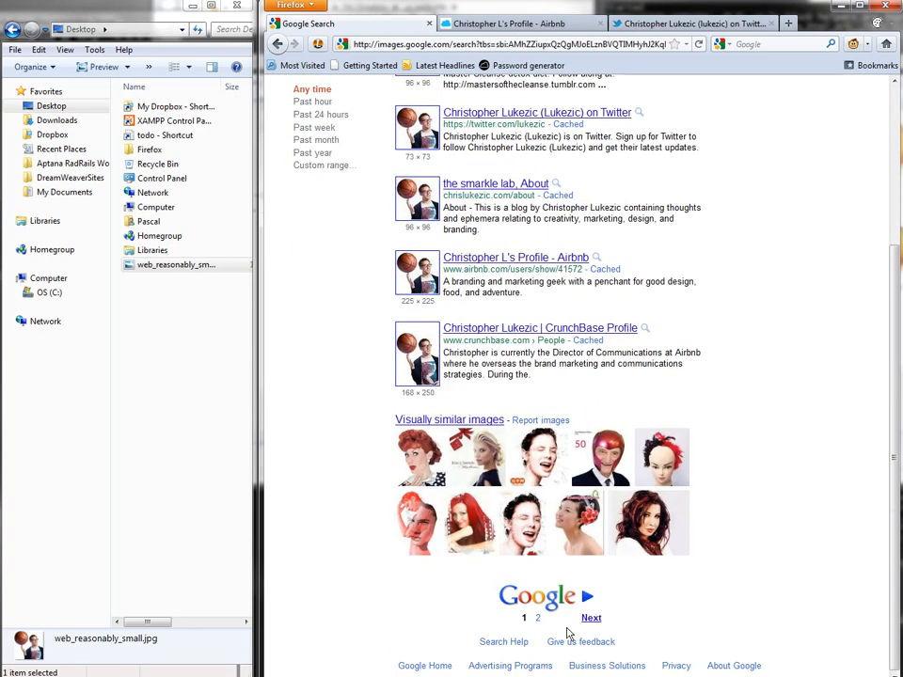
click(591, 617)
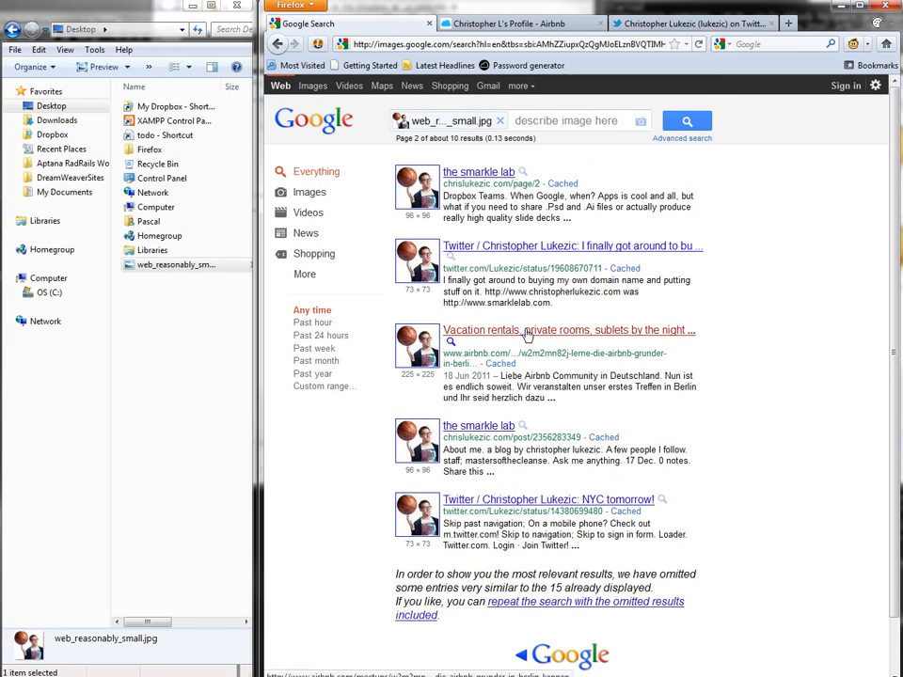
click(568, 331)
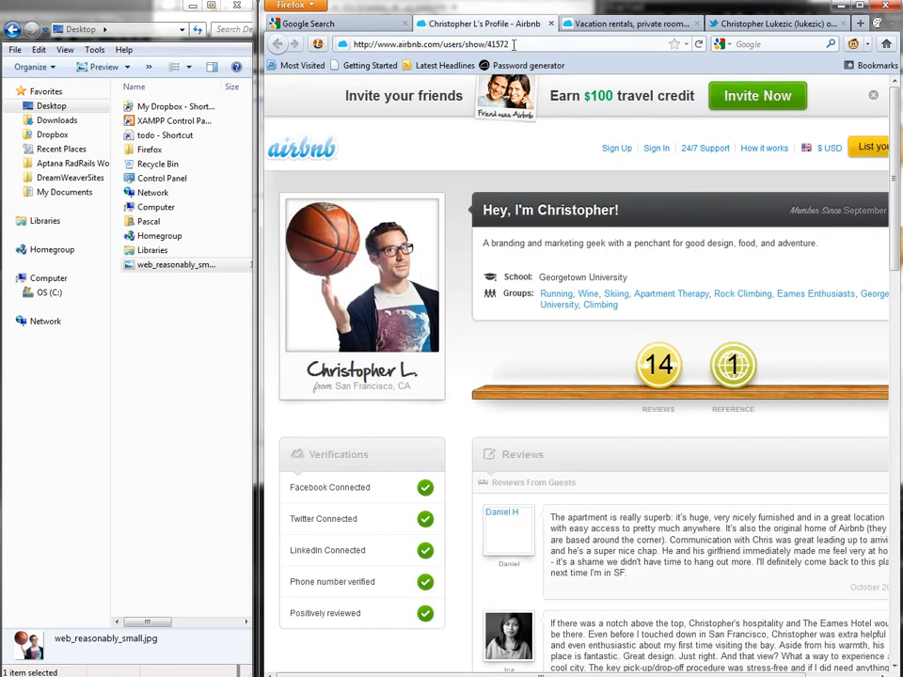
mouse_move(434, 376)
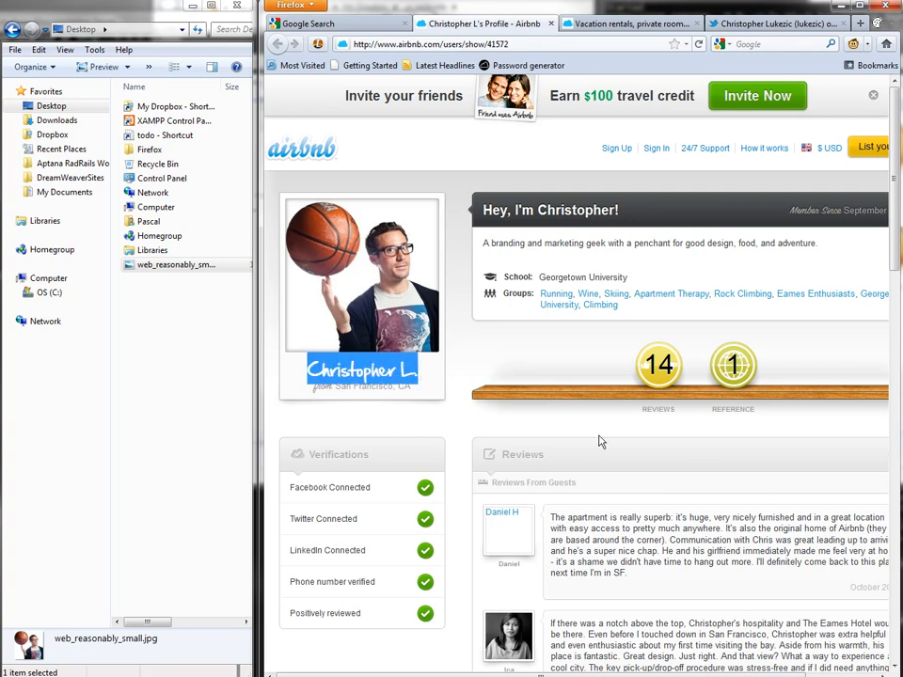
Scroll down the Airbnb host profile to review description, groups, reviews and reference.
scroll(down, 3)
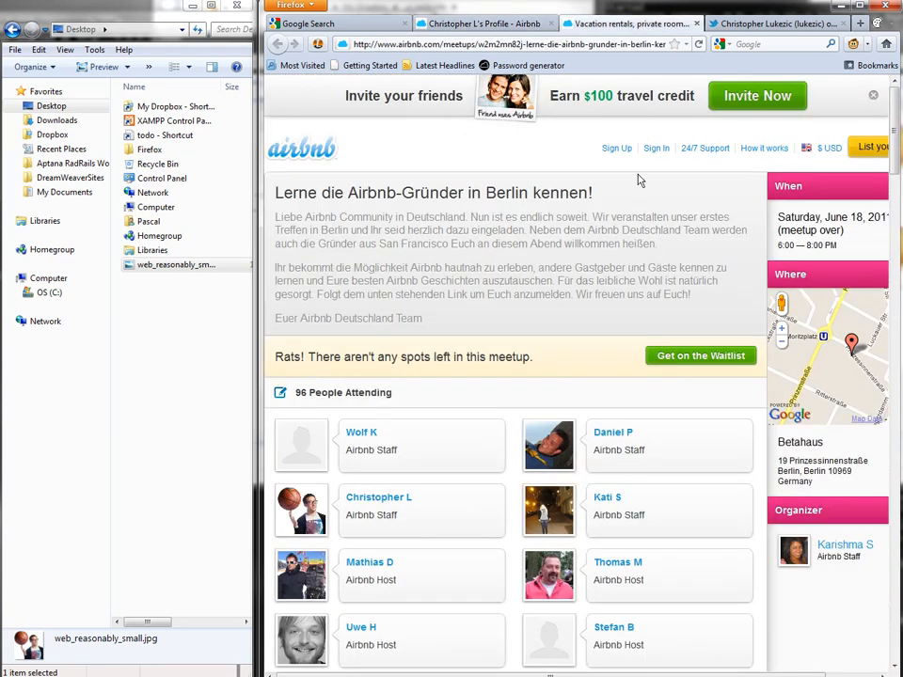
scroll(down, 3)
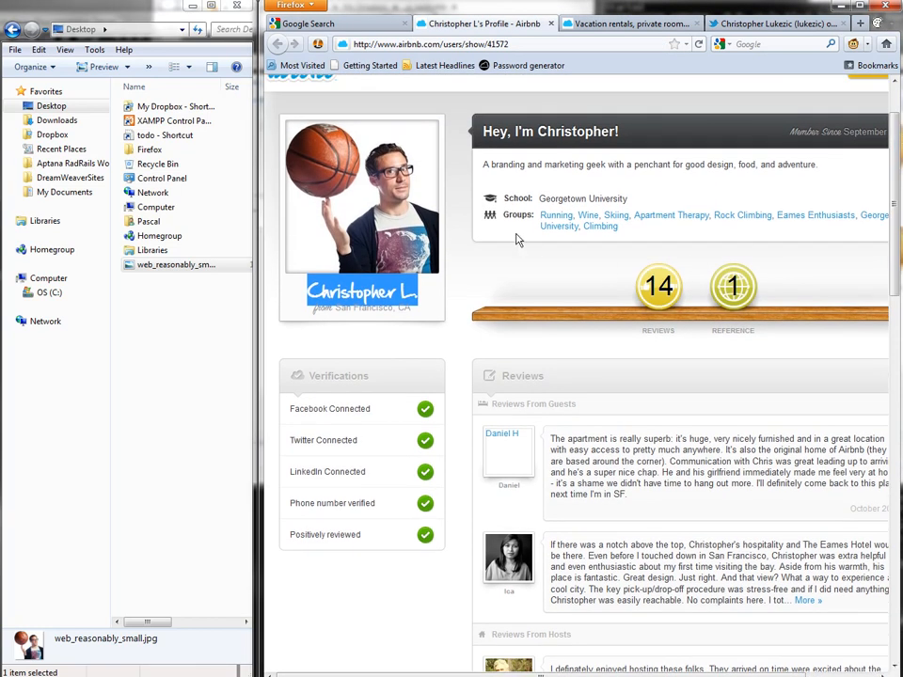
mouse_move(434, 186)
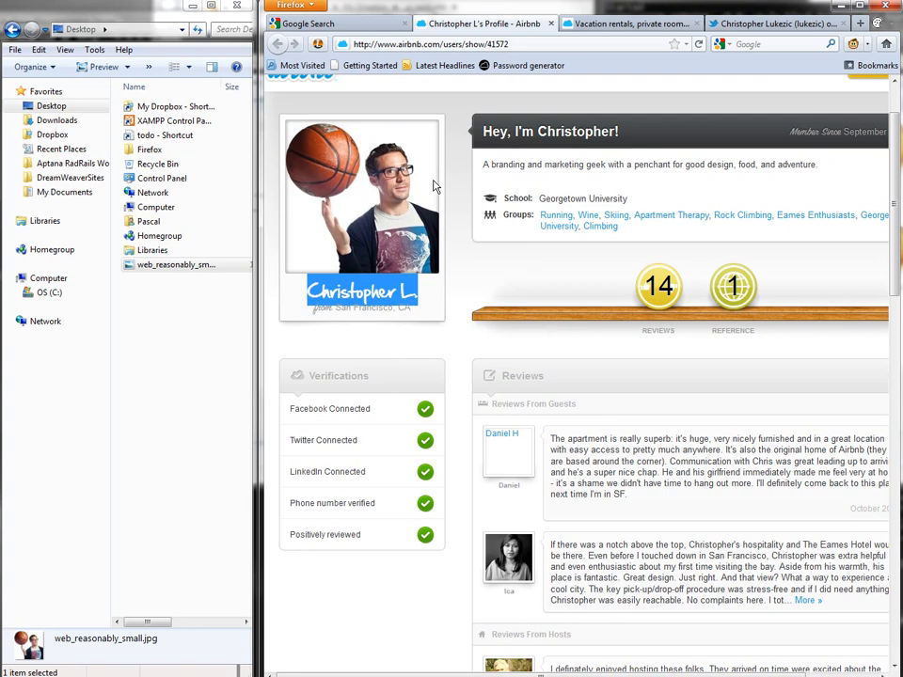
mouse_move(425, 117)
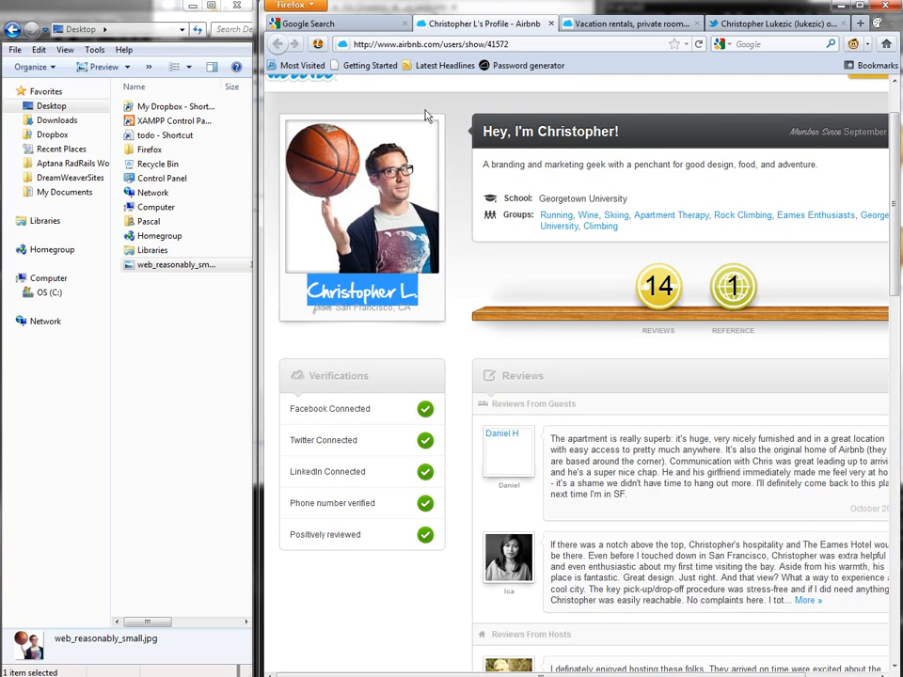
mouse_move(439, 254)
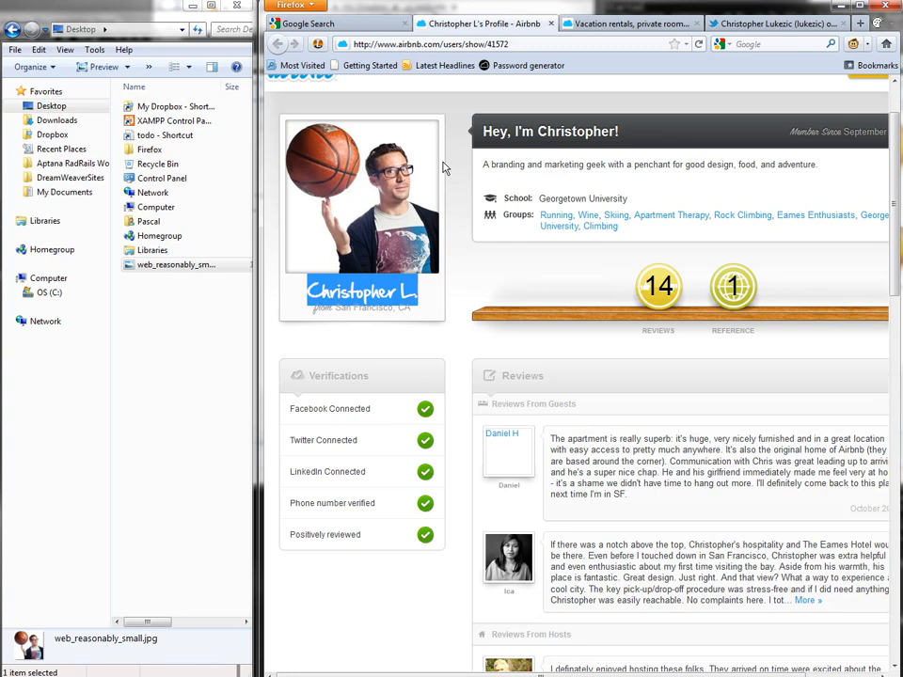
mouse_move(278, 140)
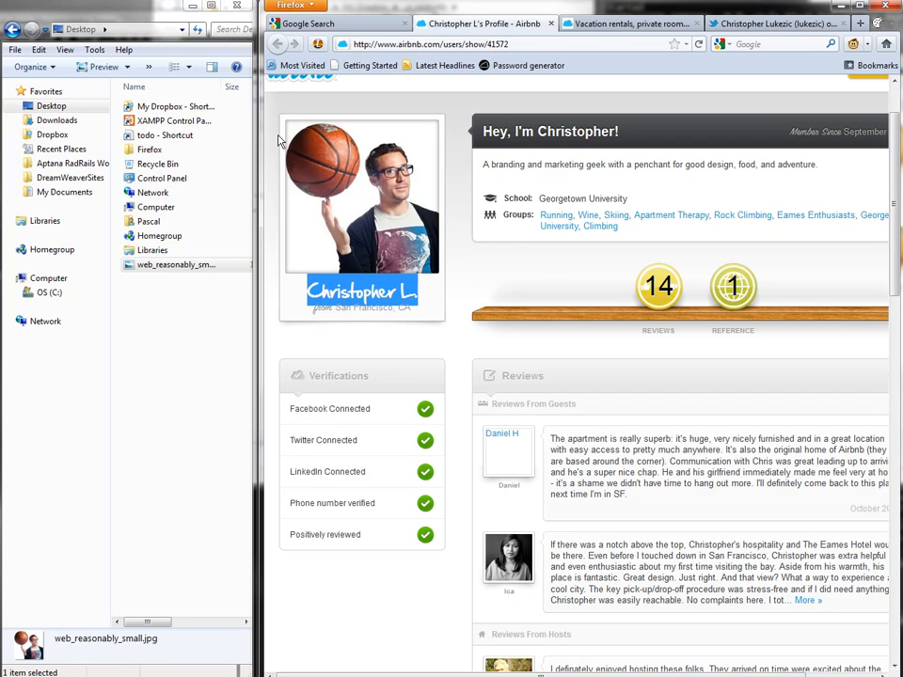
mouse_move(312, 199)
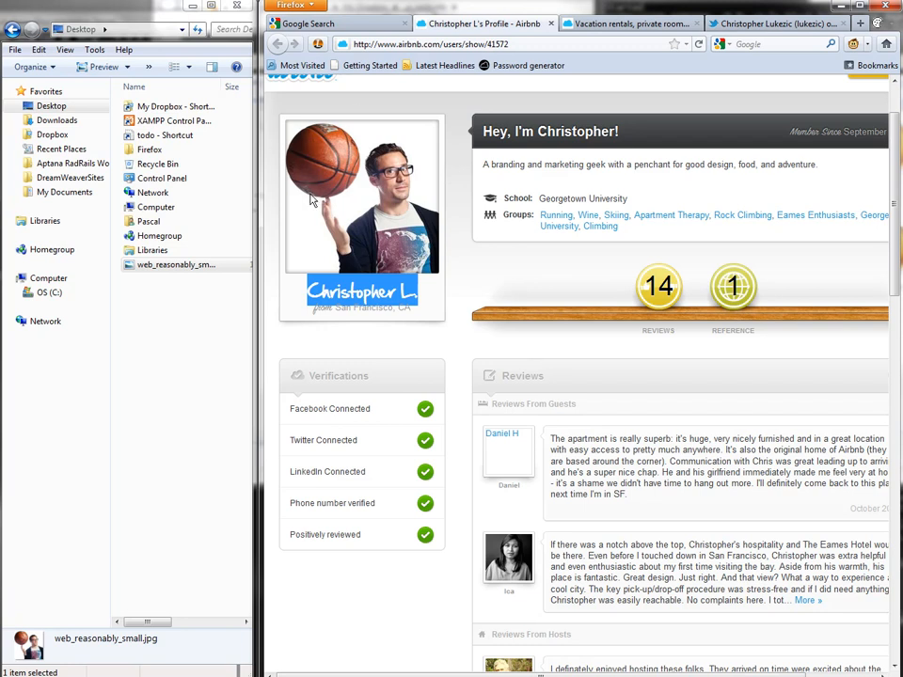